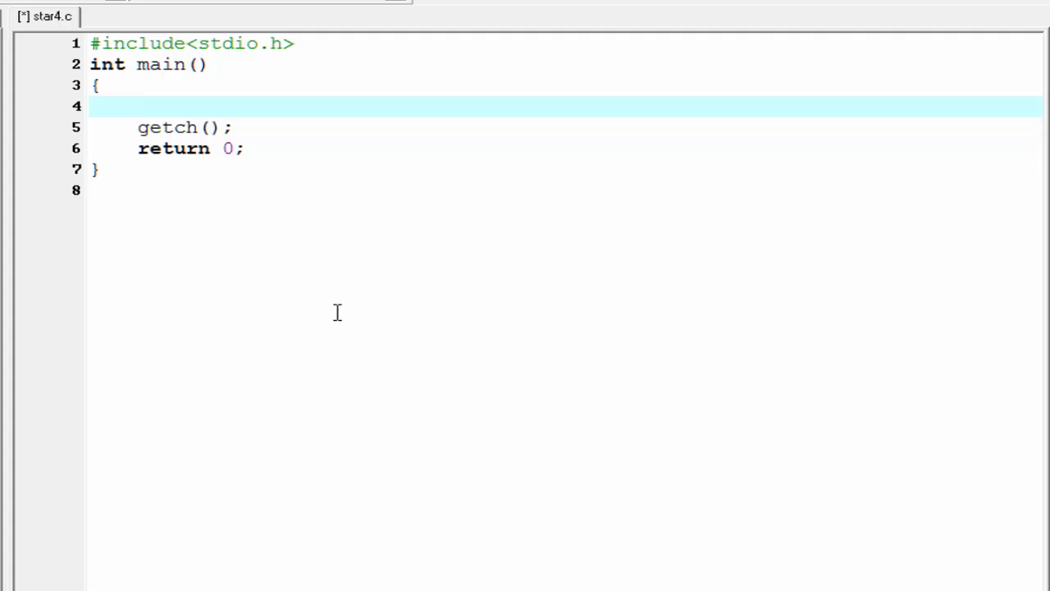
# Step: Declare int row, col, n; at the start of main
pyautogui.write('int')
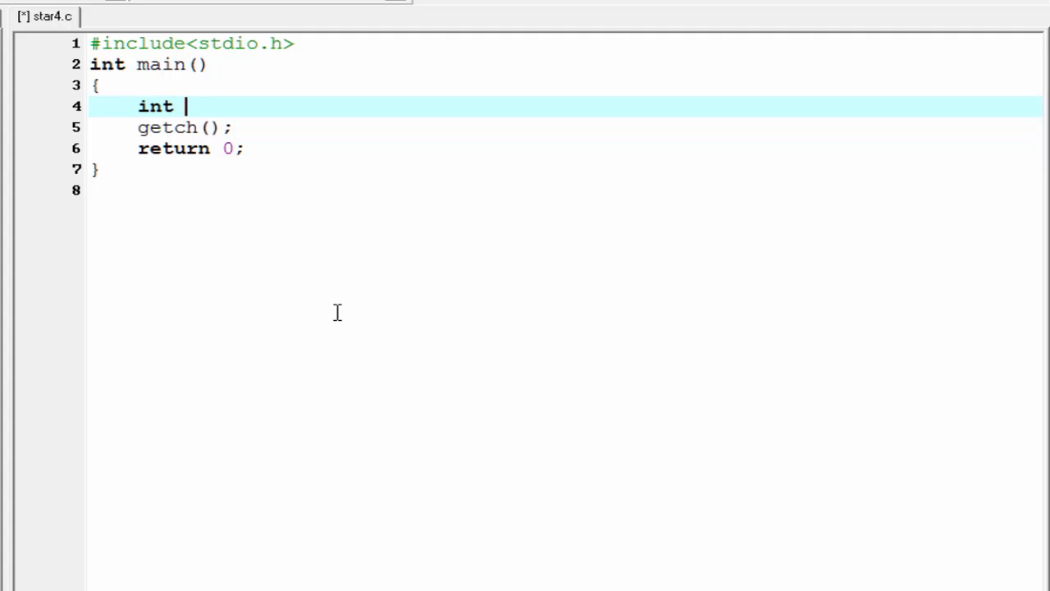
pyautogui.write('row')
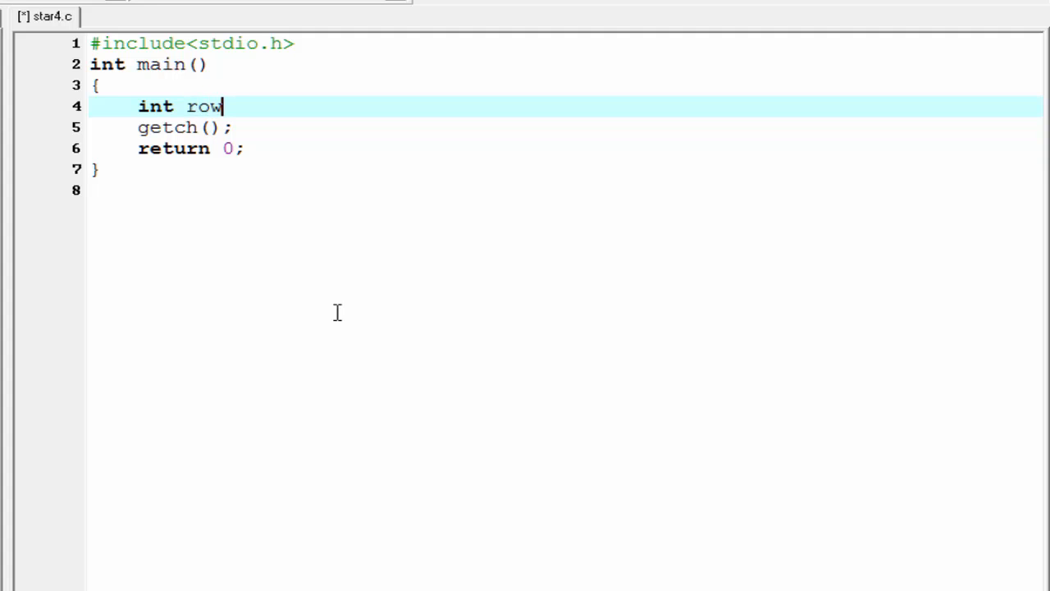
pyautogui.write(',co')
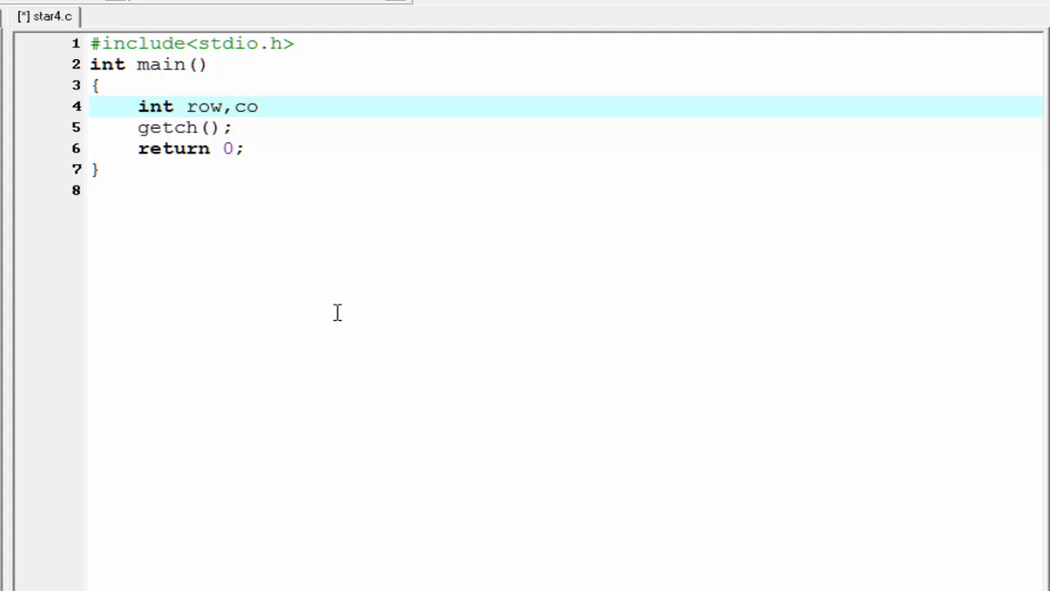
pyautogui.write('l,n;')
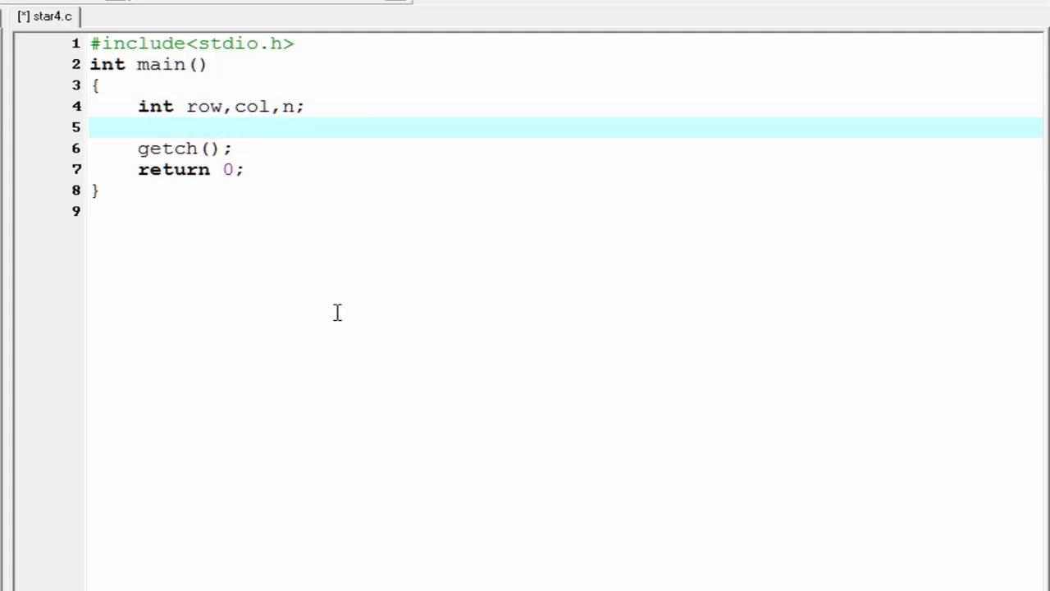
# Step: Add printf("enter no.of rows\n"); to prompt for the row count
pyautogui.write('printf')
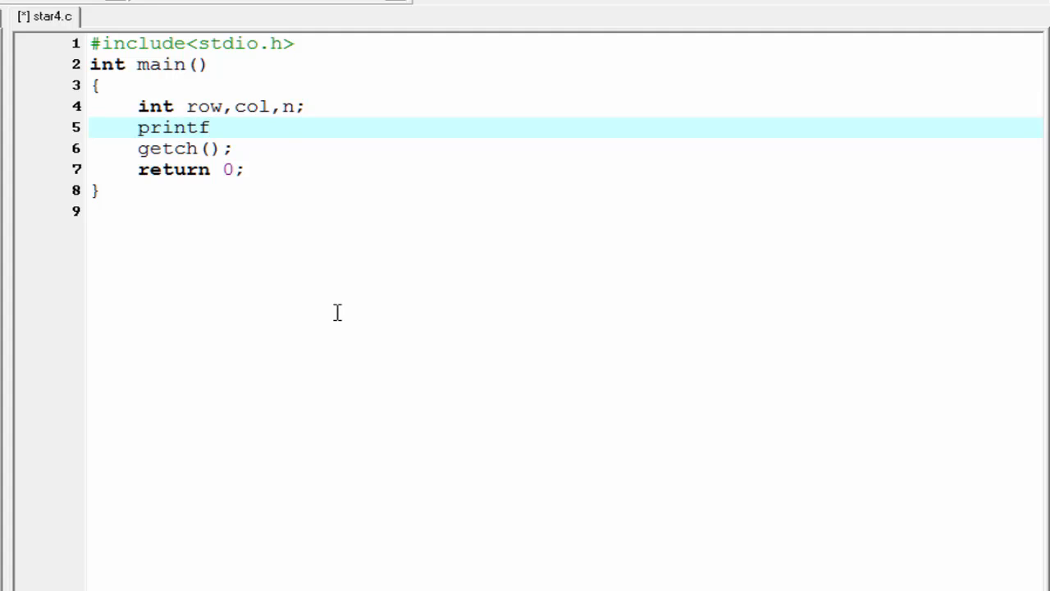
pyautogui.write('("enter no");')
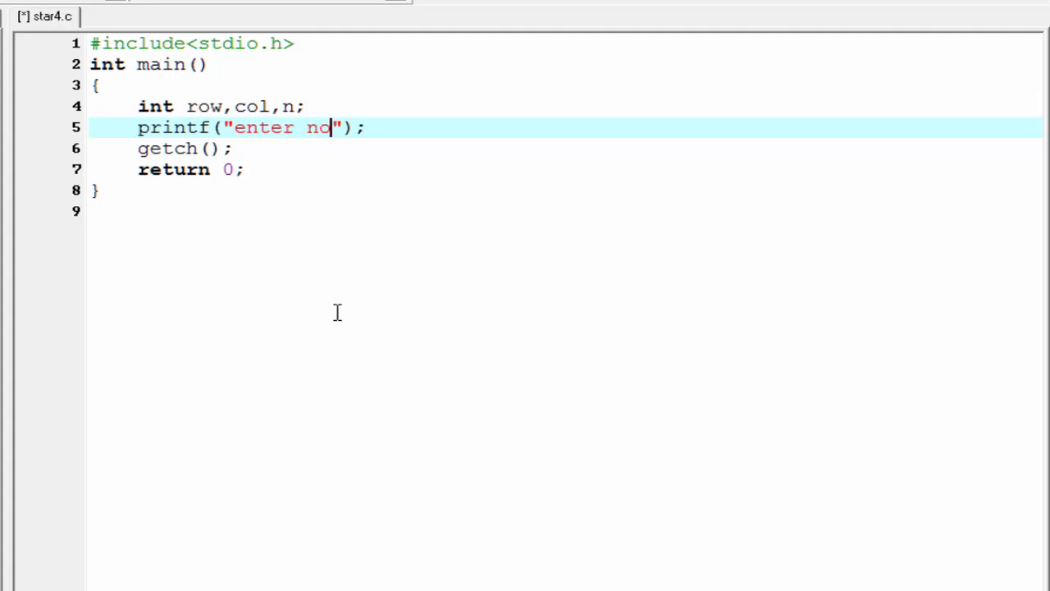
pyautogui.write('.of')
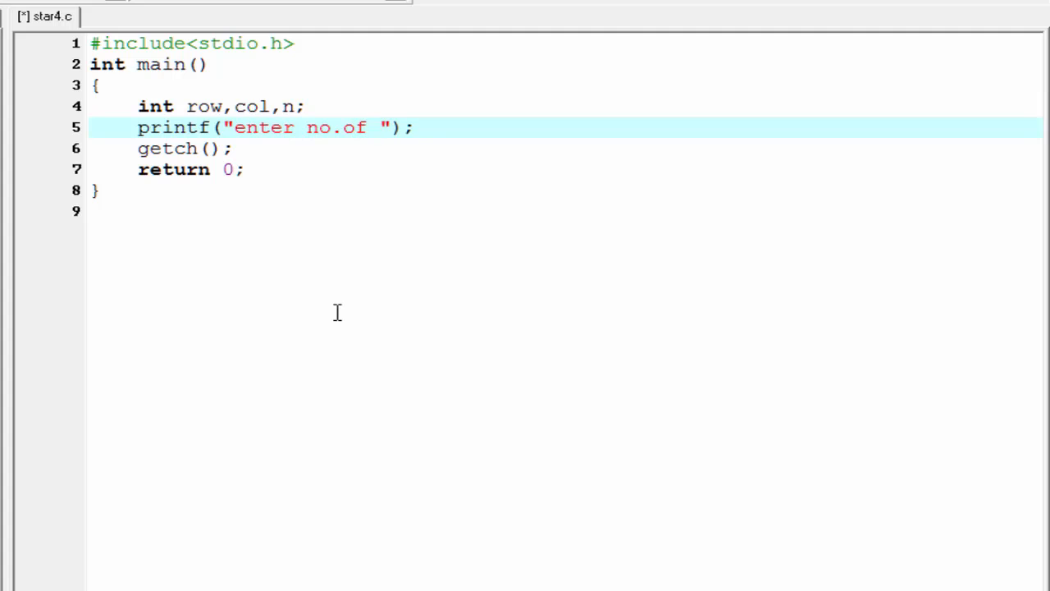
pyautogui.write('row')
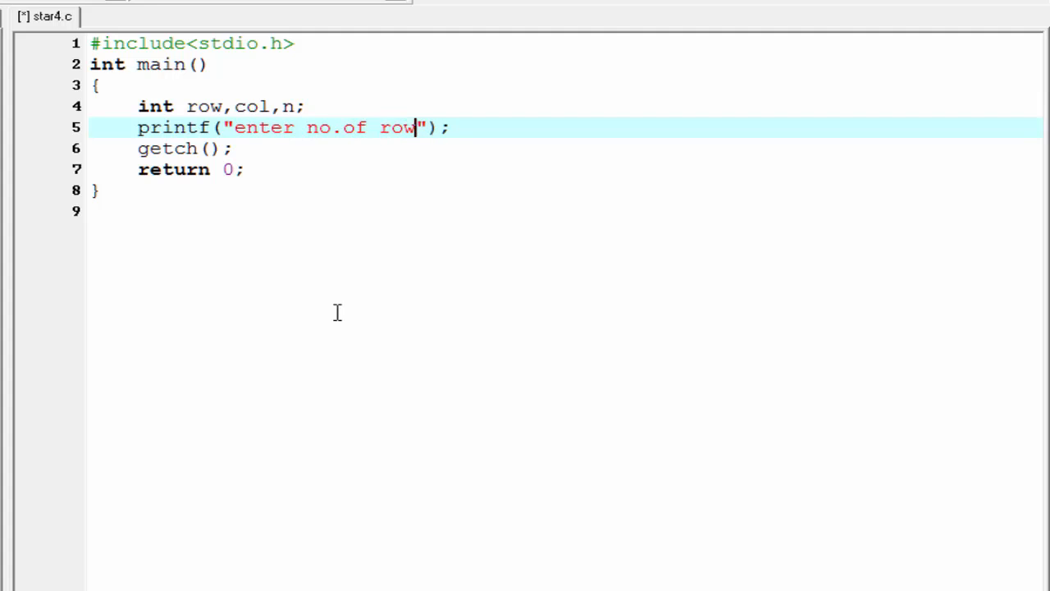
pyautogui.write('s')
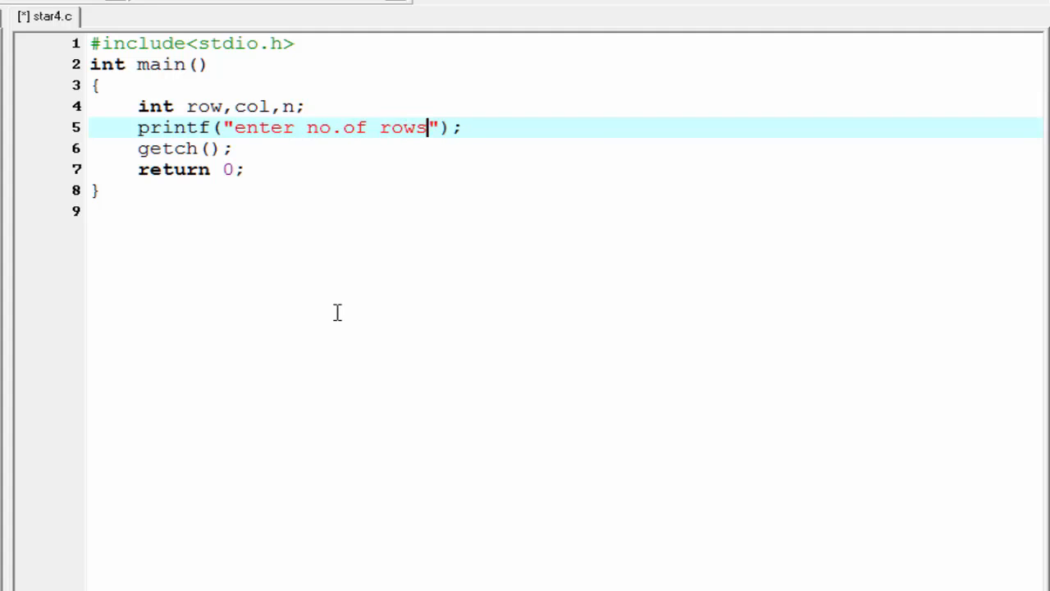
pyautogui.write('\\n')
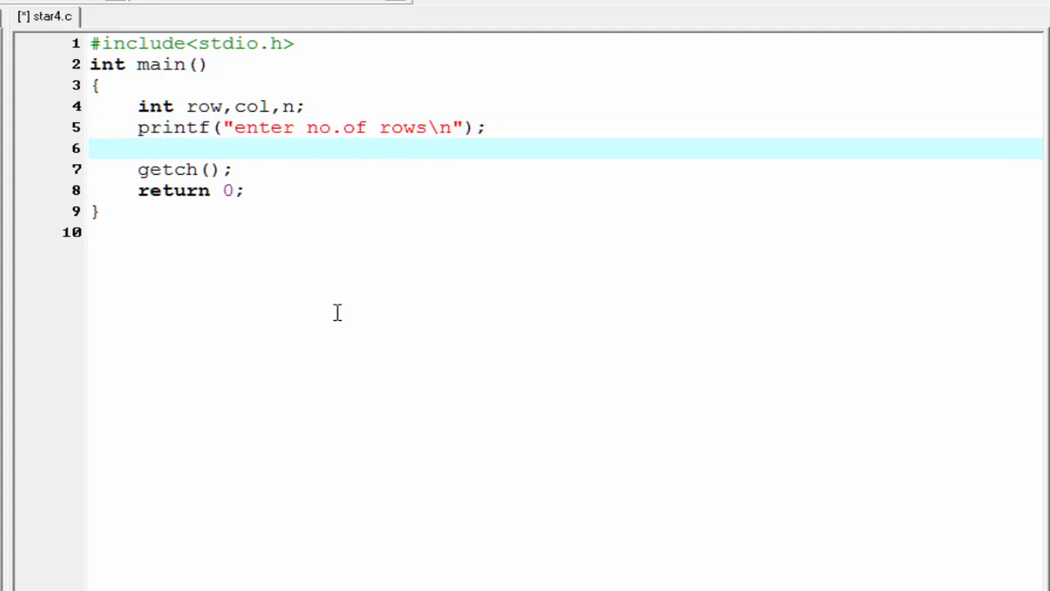
# Step: Read the row count with scanf("%d",&n);
pyautogui.write('scanf')
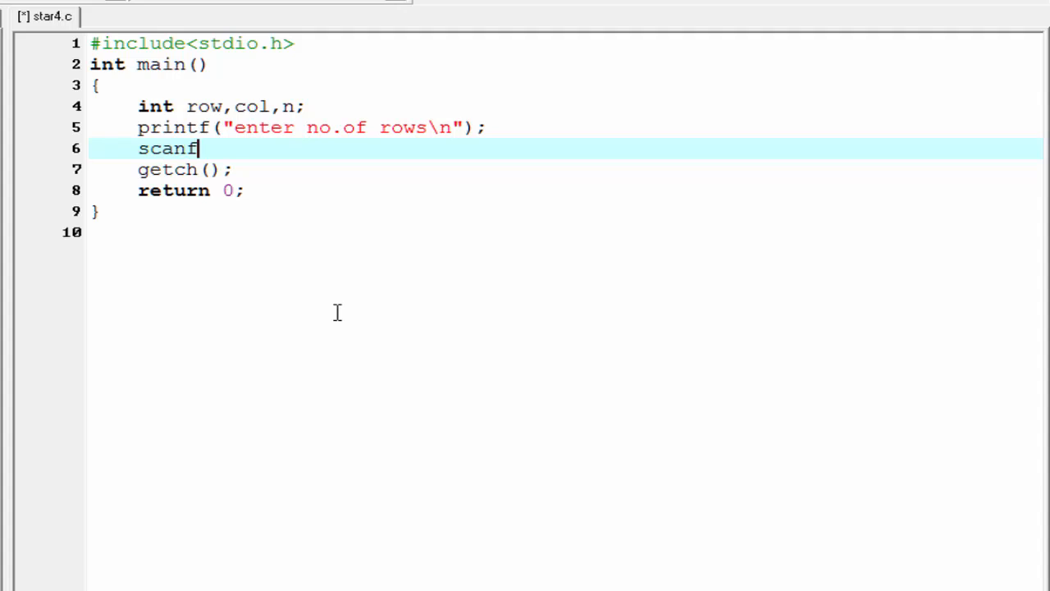
pyautogui.write('("%d");')
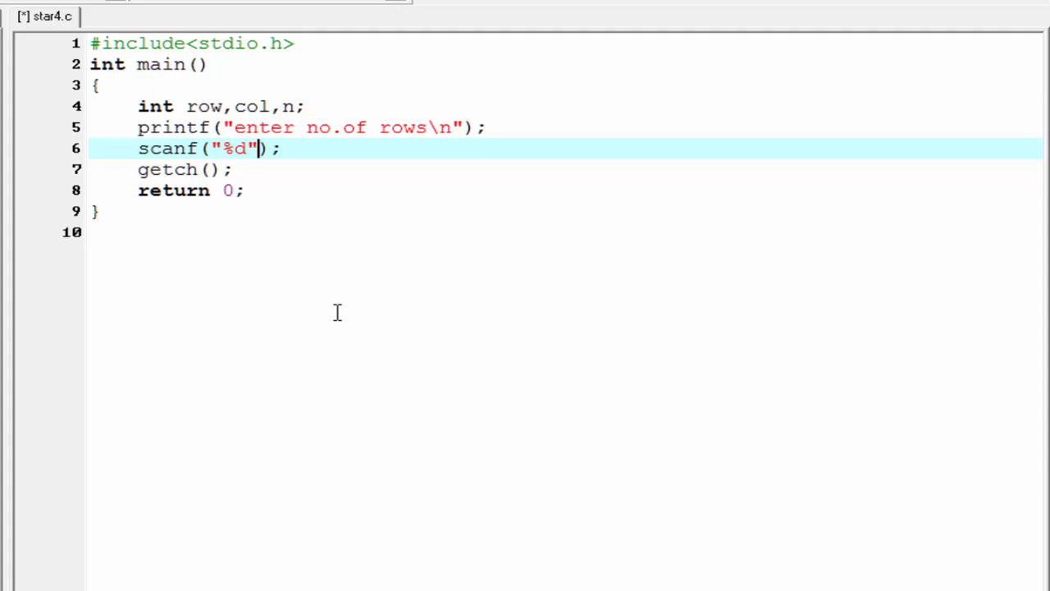
pyautogui.write(',')
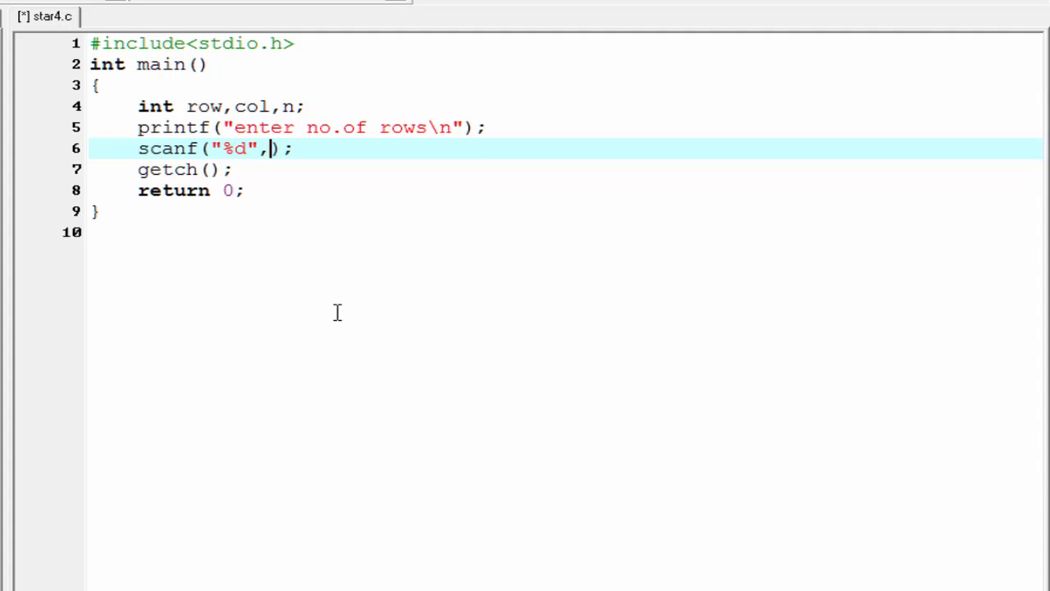
pyautogui.write('&n')
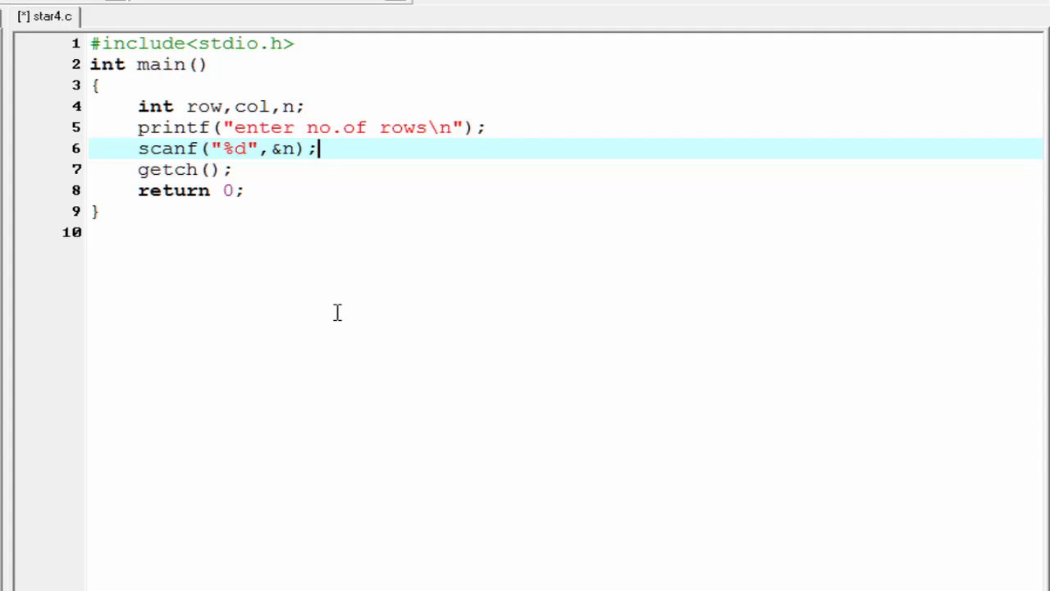
# Step: Write the outer loop header for(row=n;row>=1;...) counting rows down from n
pyautogui.write('for')
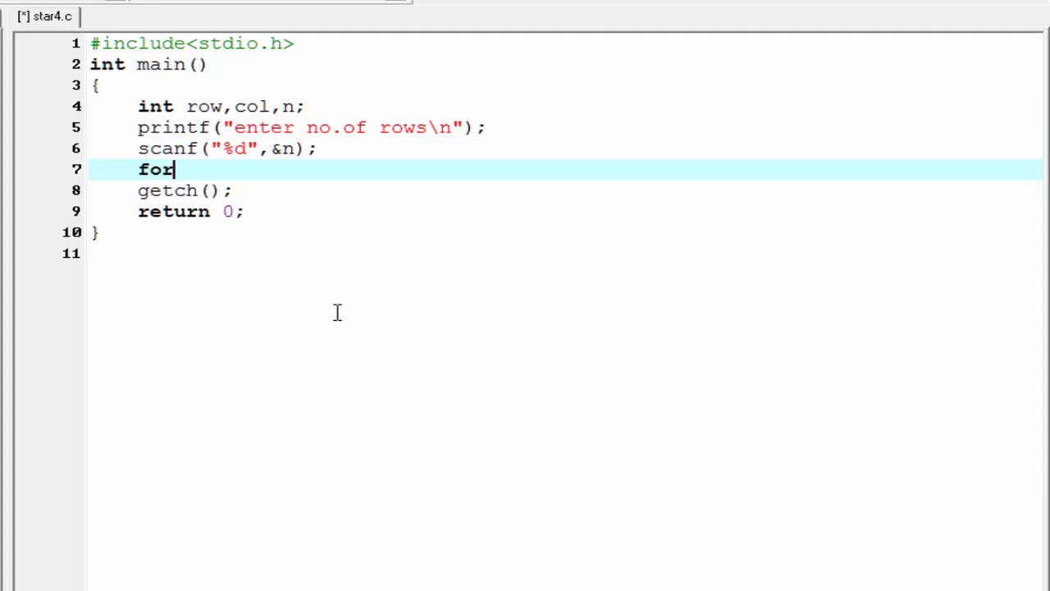
pyautogui.write('()')
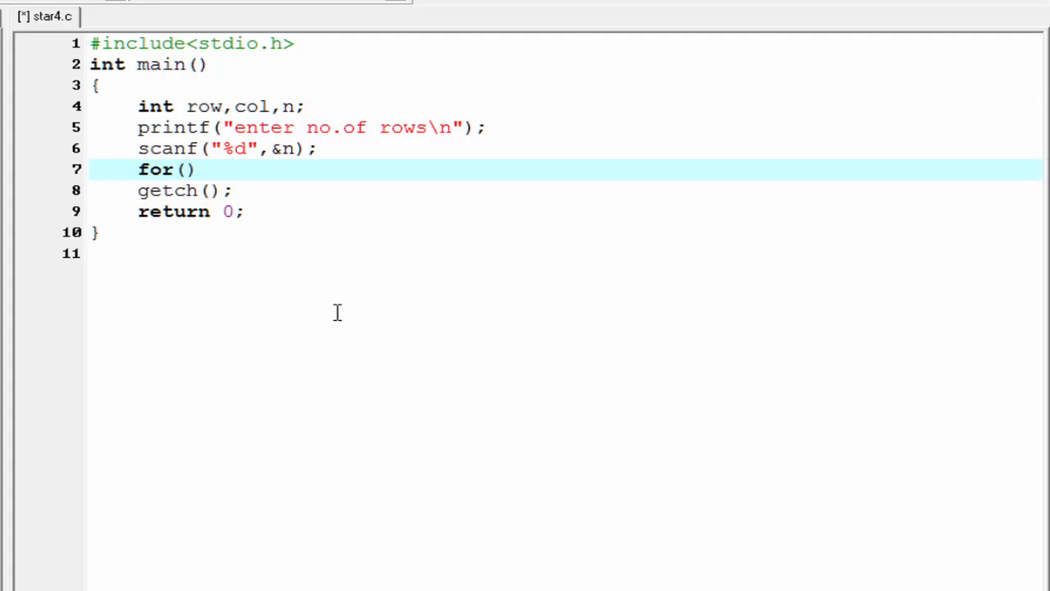
pyautogui.write('row=')
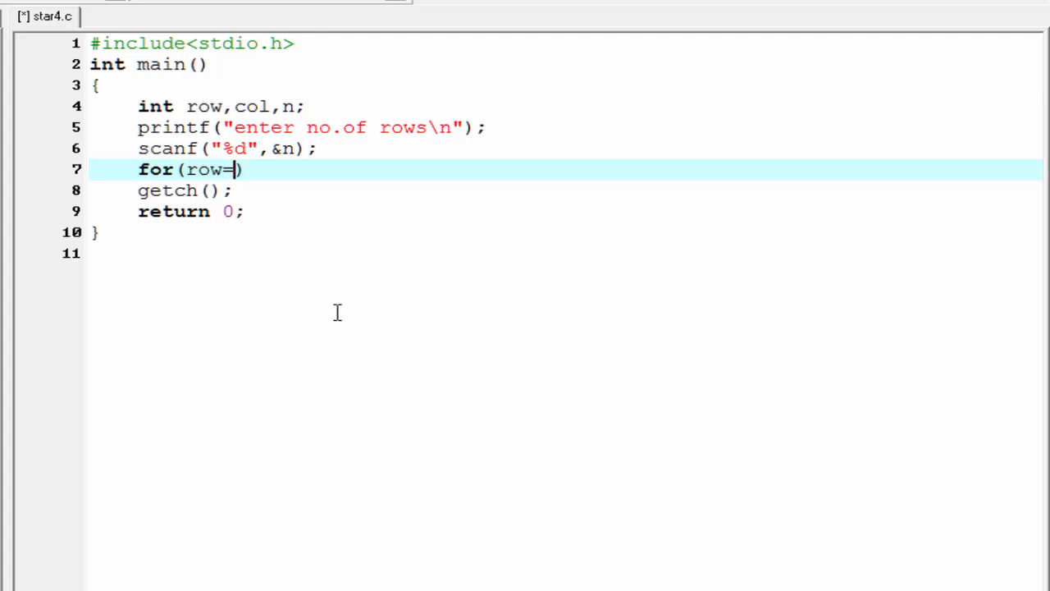
pyautogui.write('n')
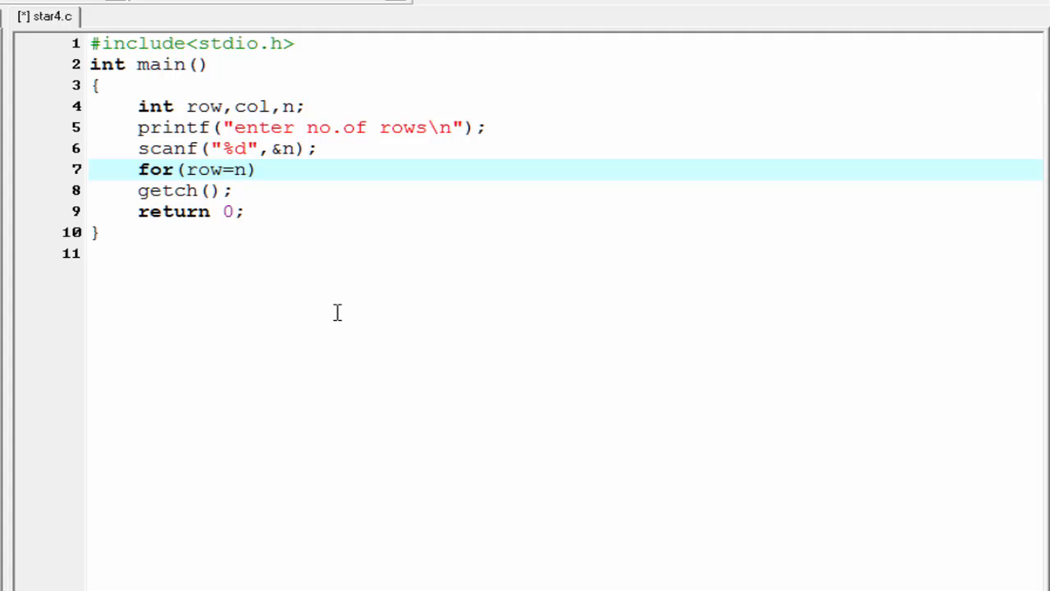
pyautogui.write(';')
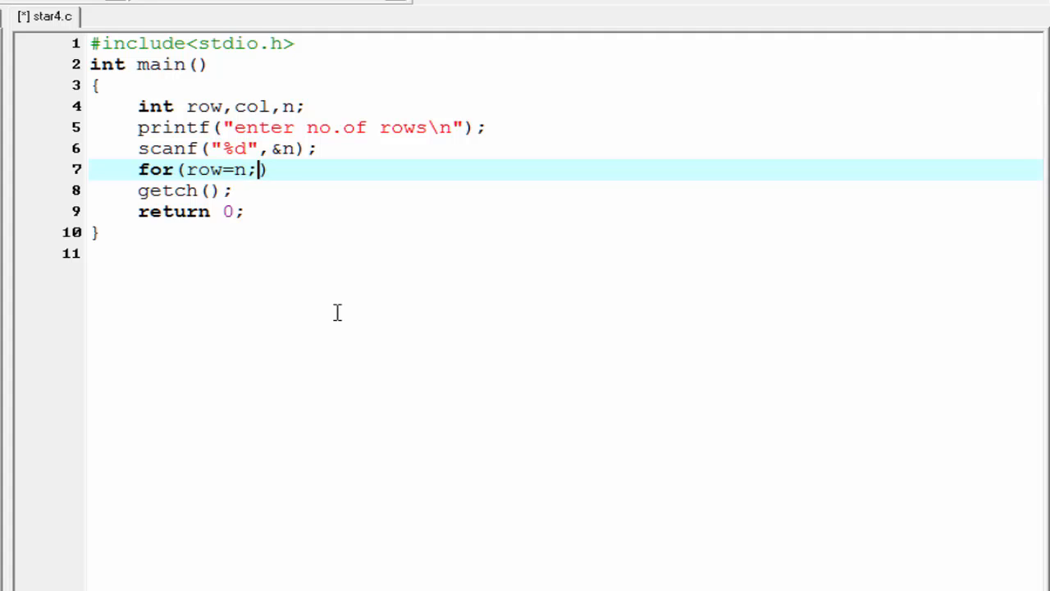
pyautogui.write('row>')
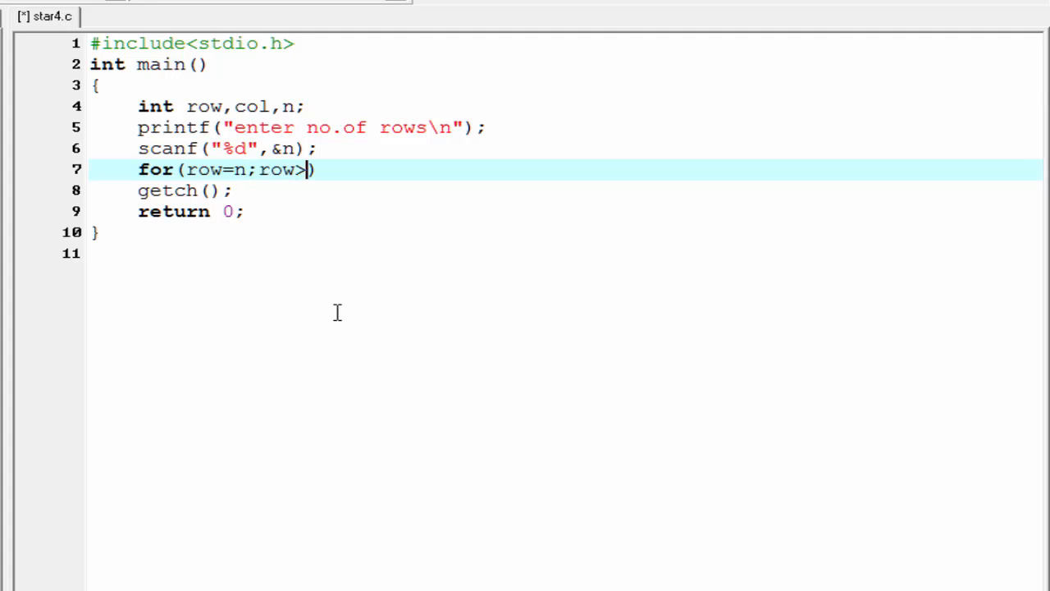
pyautogui.write('=1;row--')
pyautogui.write('{')
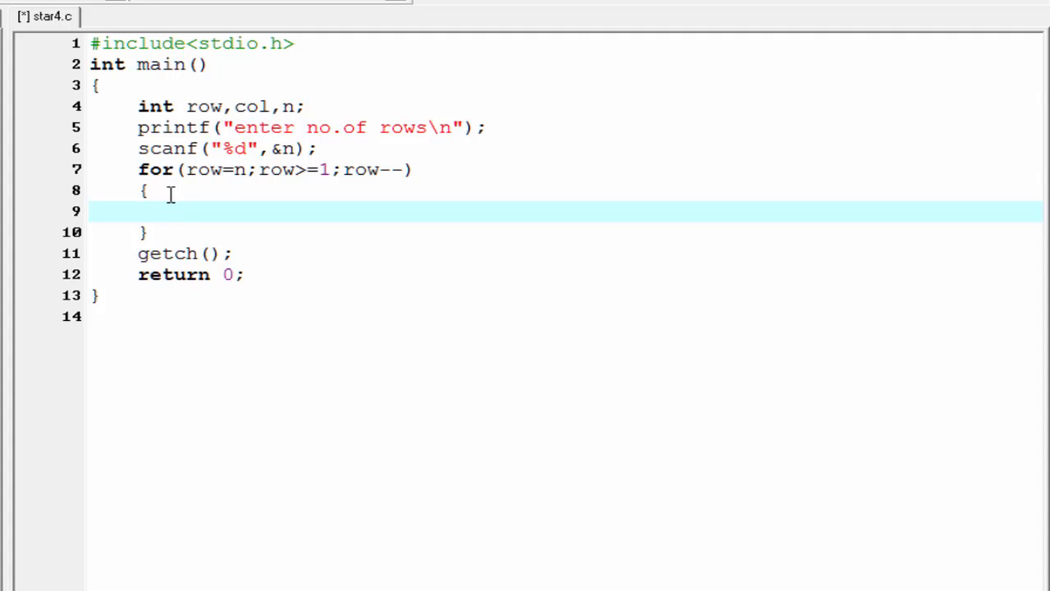
# Step: Add the inner loop for(col=1;col<=row;col++) printing "*"
pyautogui.write('fo')
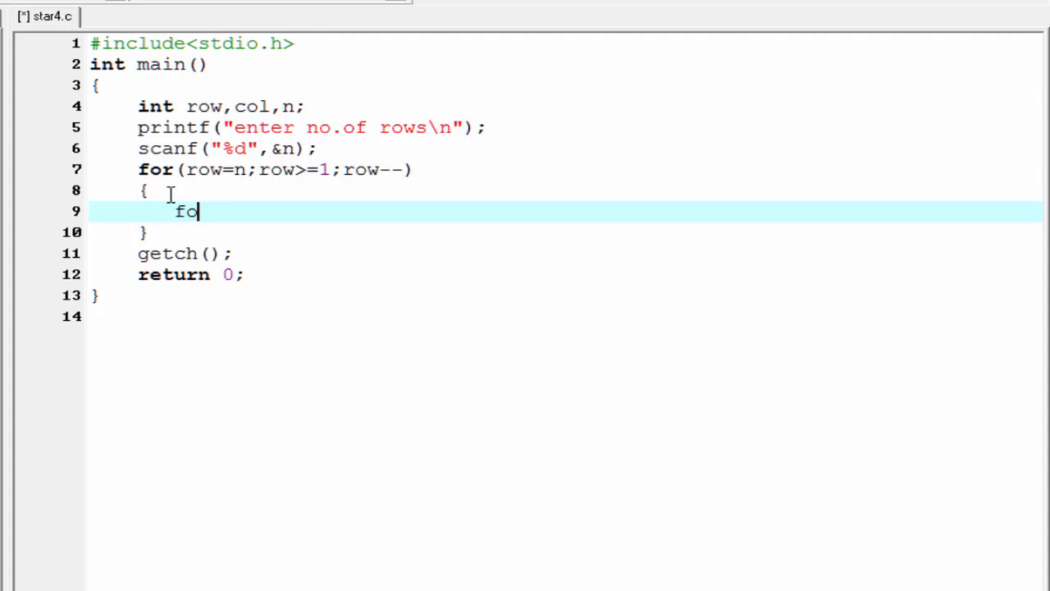
pyautogui.write('r(co)')
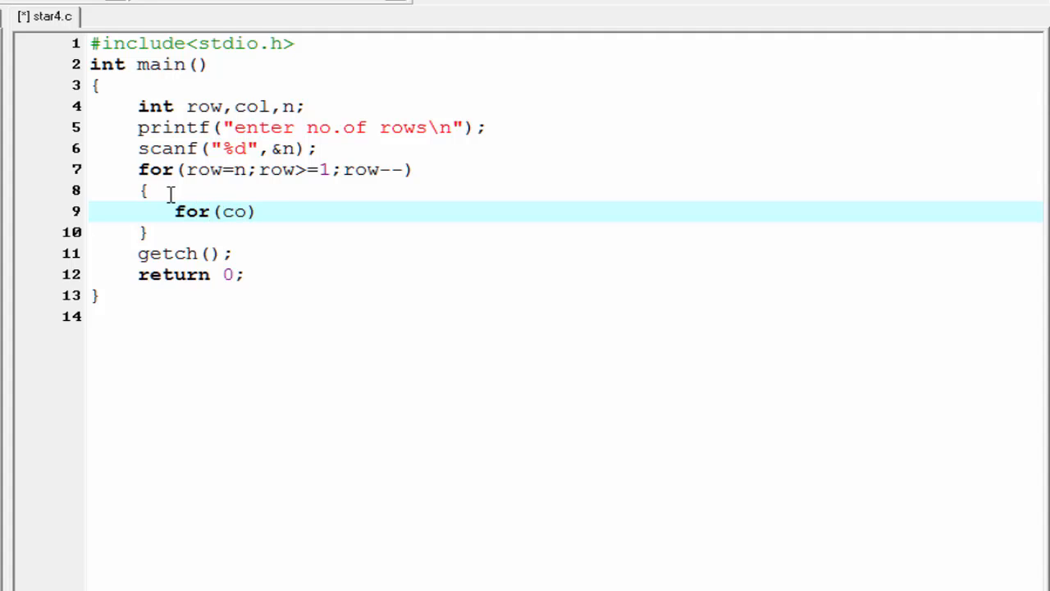
pyautogui.write('l=1;col)')
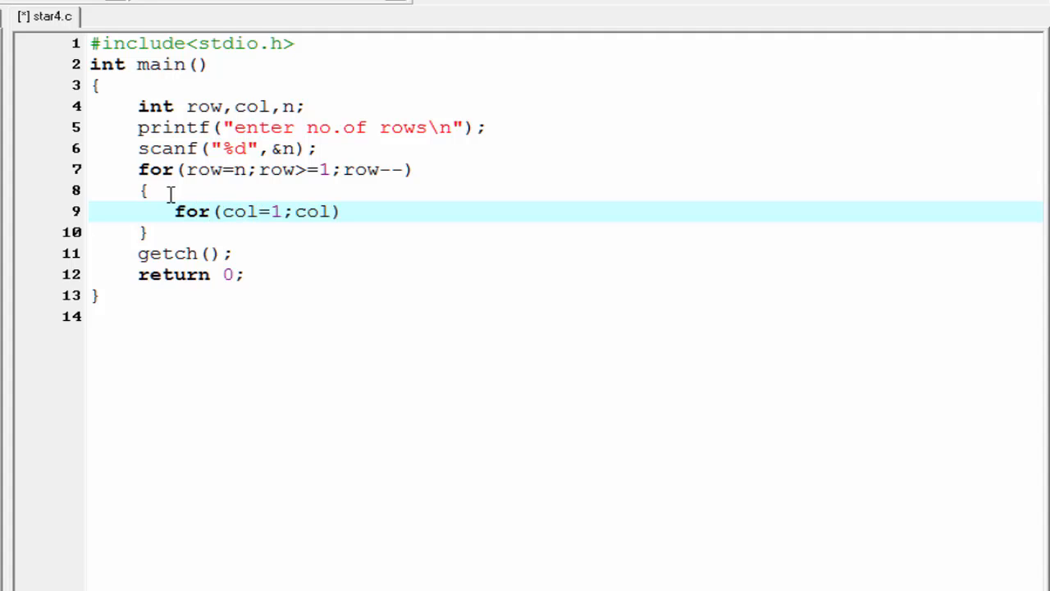
pyautogui.write('<=')
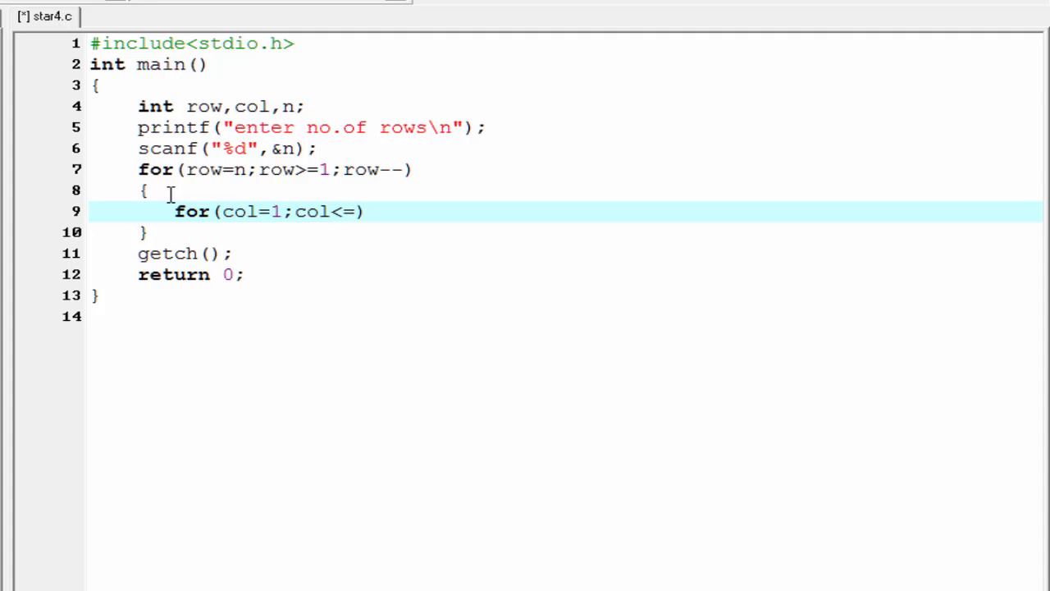
pyautogui.write('row')
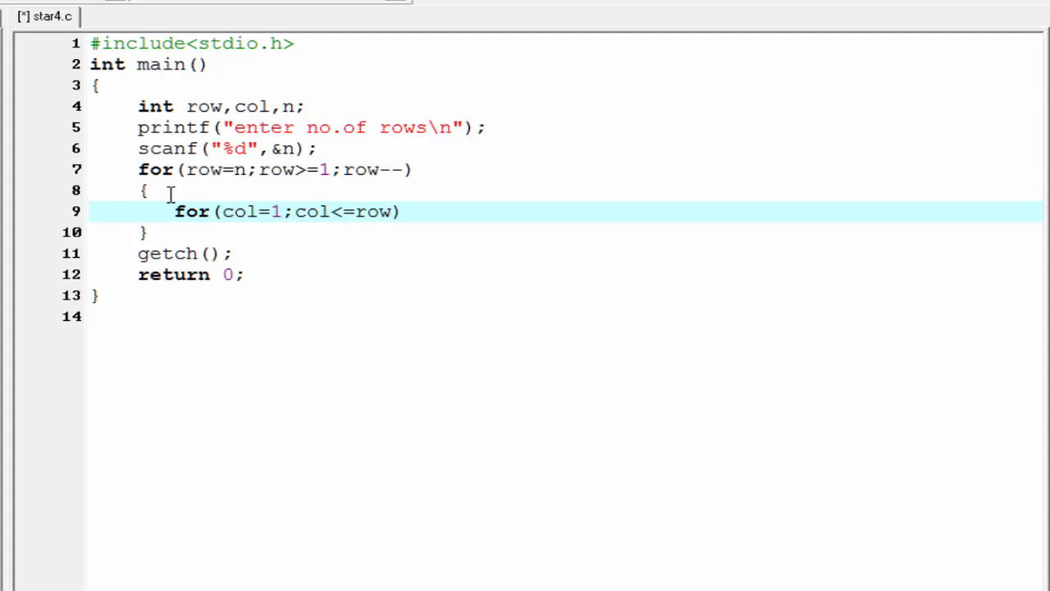
pyautogui.write(';col')
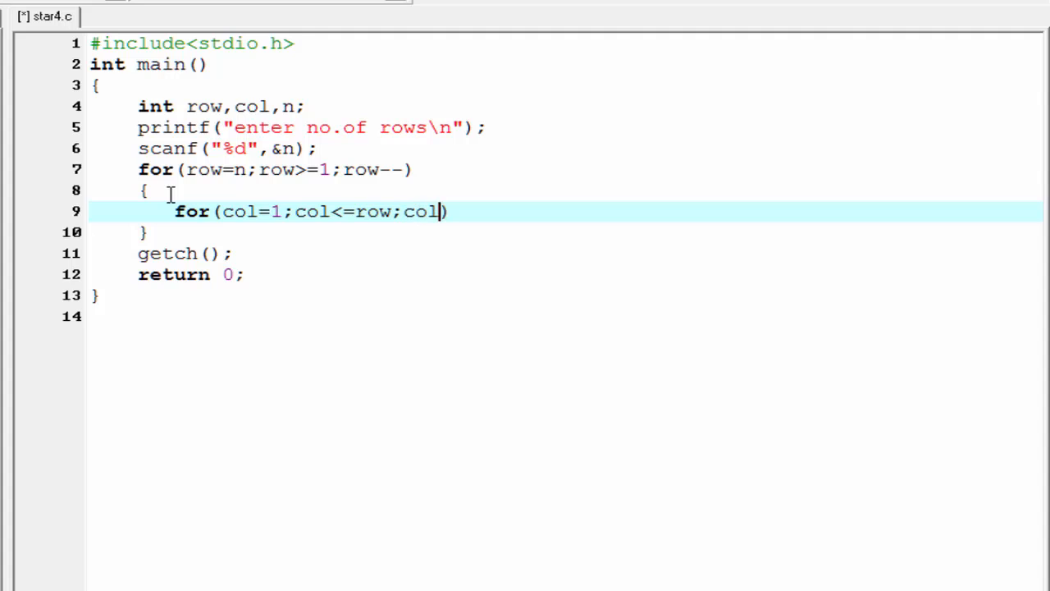
pyautogui.write('++')
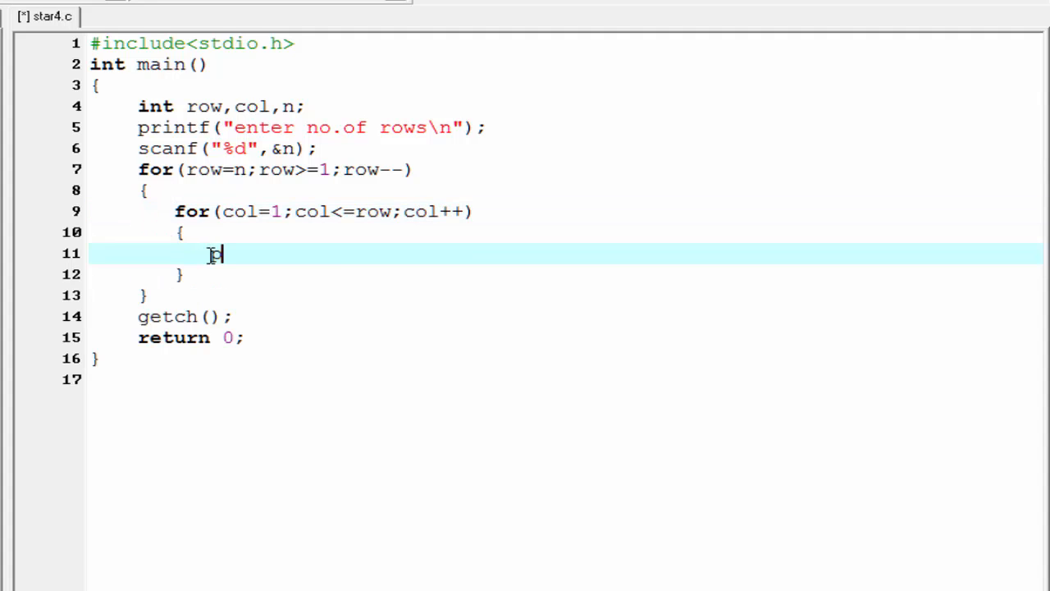
pyautogui.write('printf')
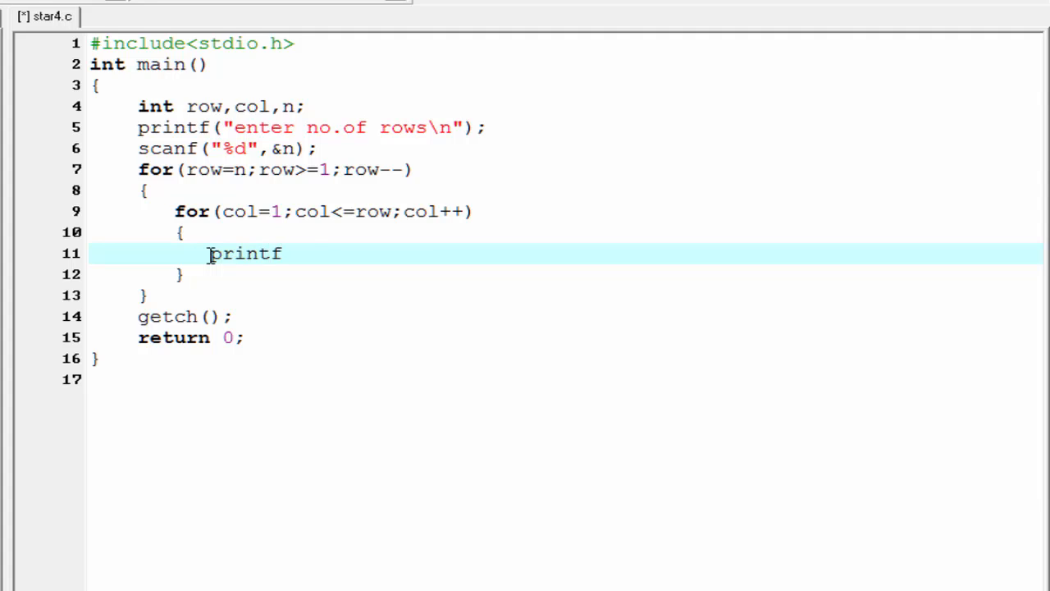
pyautogui.write('("");')
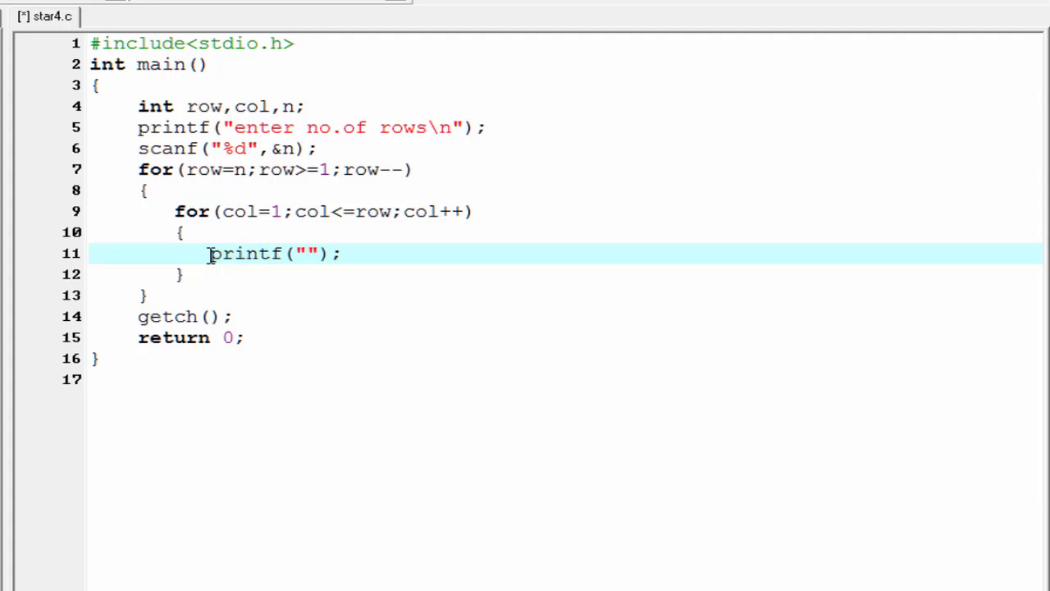
pyautogui.write('*')
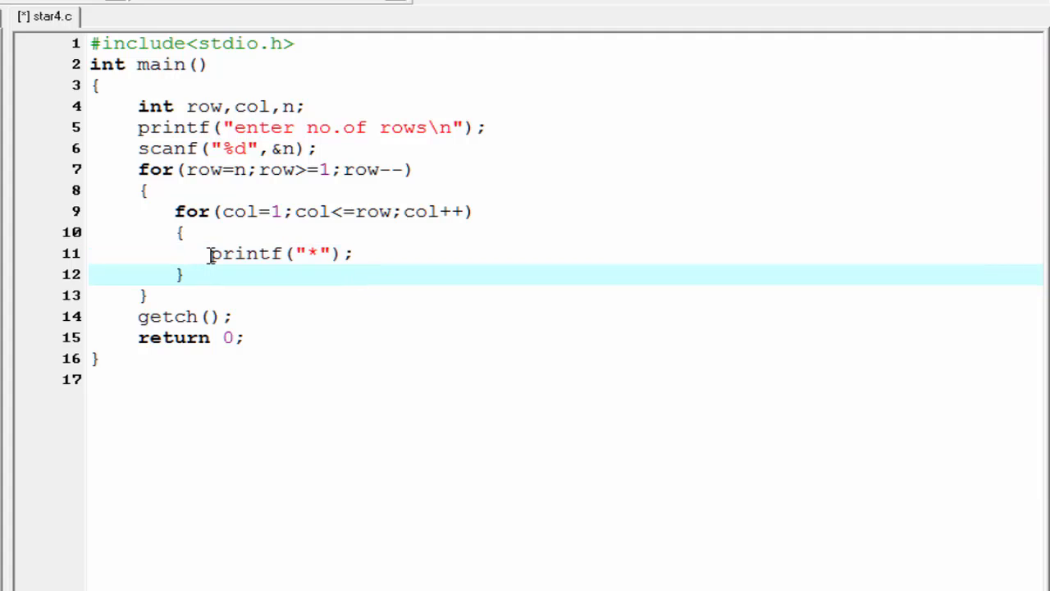
# Step: After the inner loop, add printf("\n"); to end each row
pyautogui.press('enter')
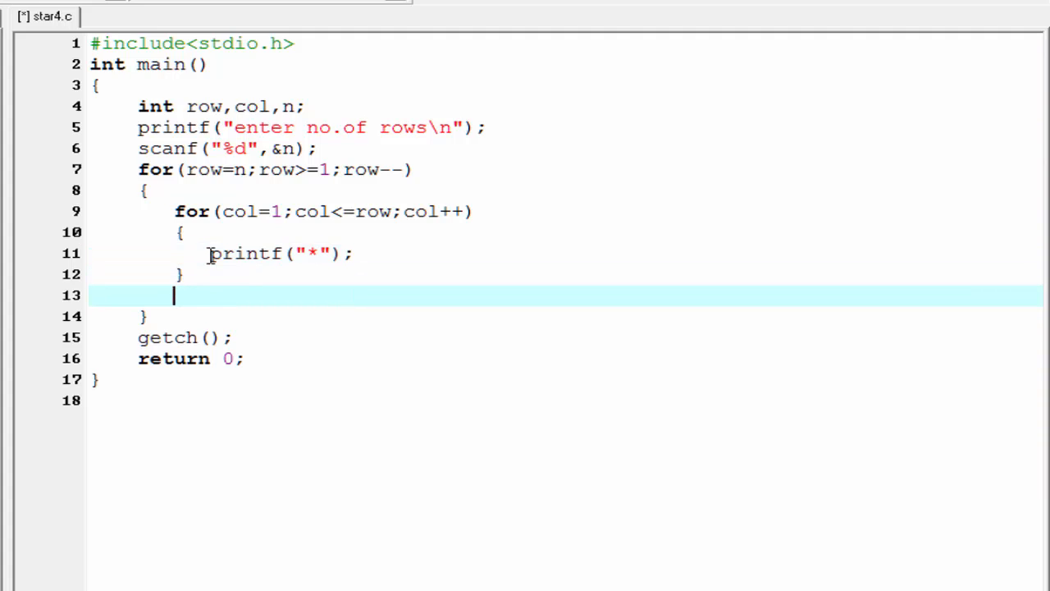
pyautogui.write('printf')
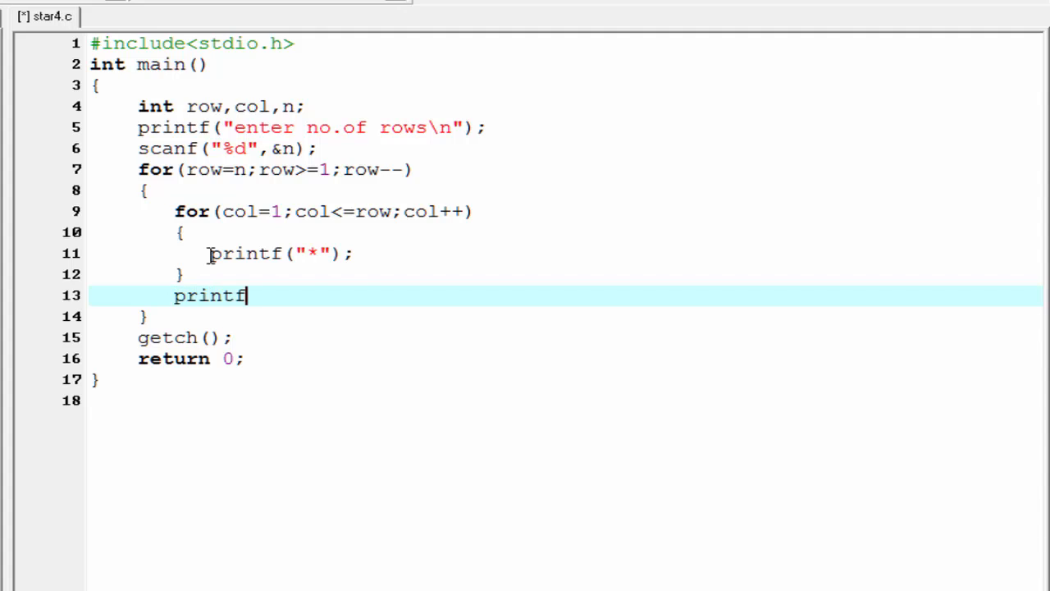
pyautogui.write('("");')
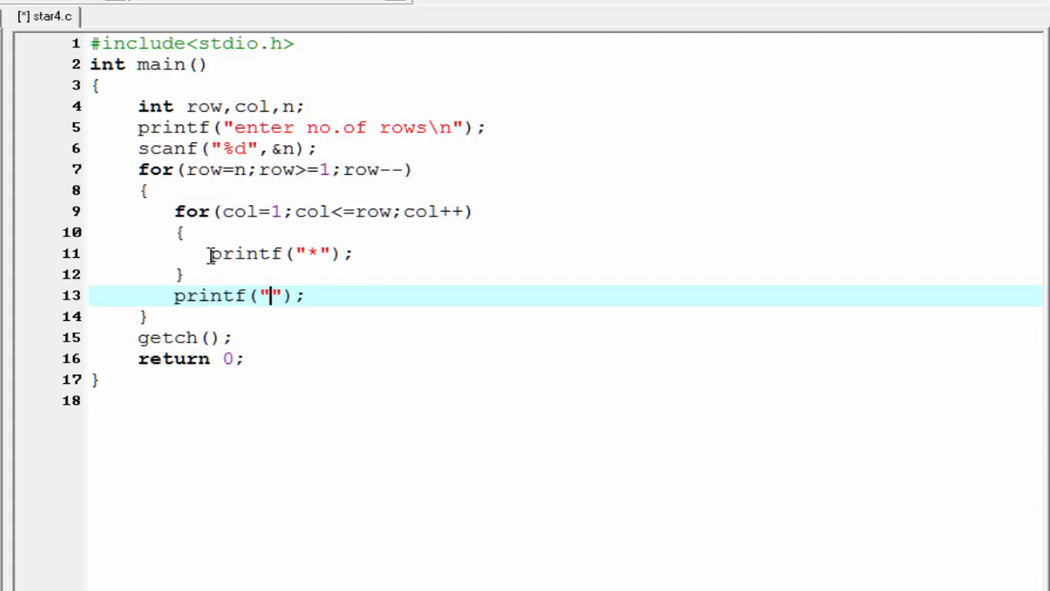
pyautogui.write('\\n')
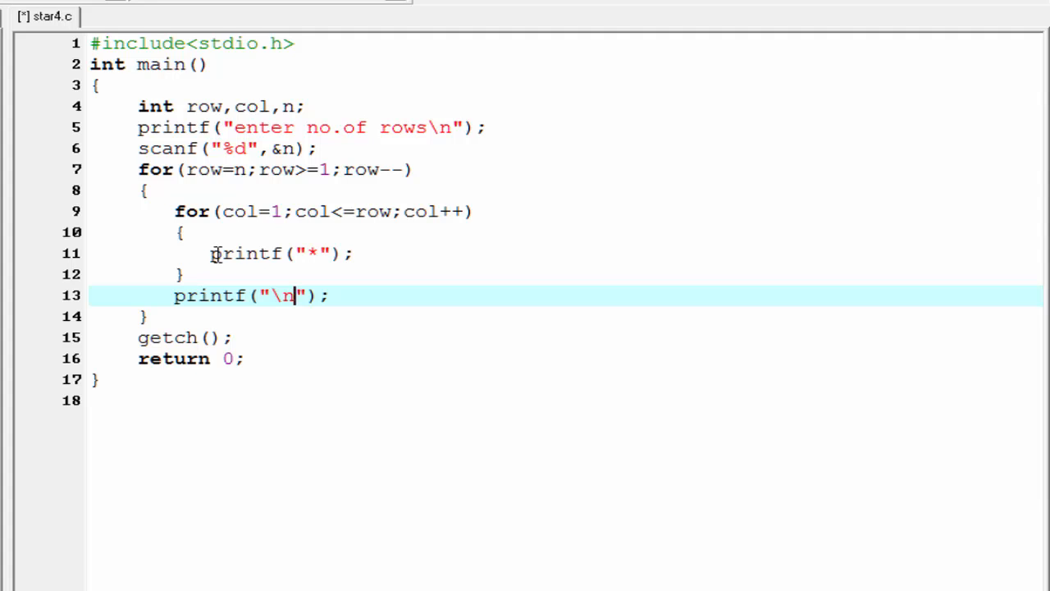
# Step: Compile and run star4.c with 5 and then 10 rows, then close the console
pyautogui.click(115, 4)
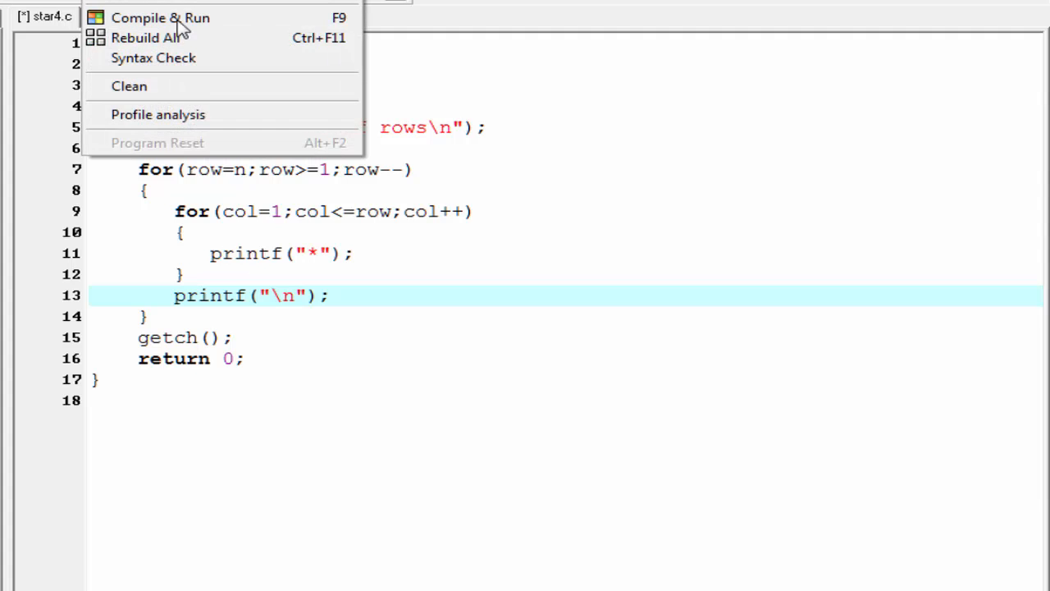
pyautogui.click(161, 17)
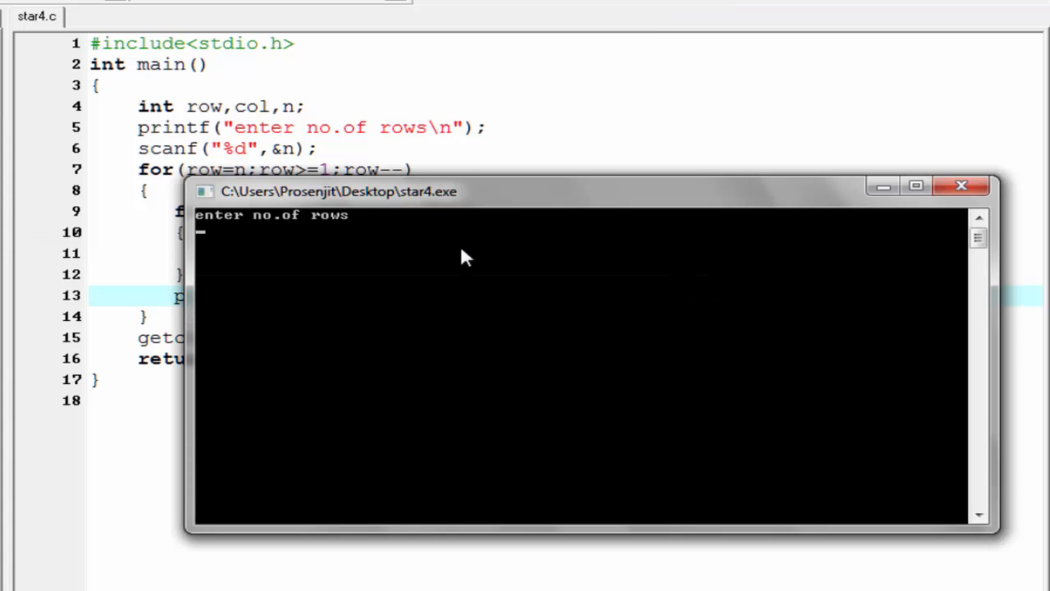
pyautogui.moveTo(488, 301)
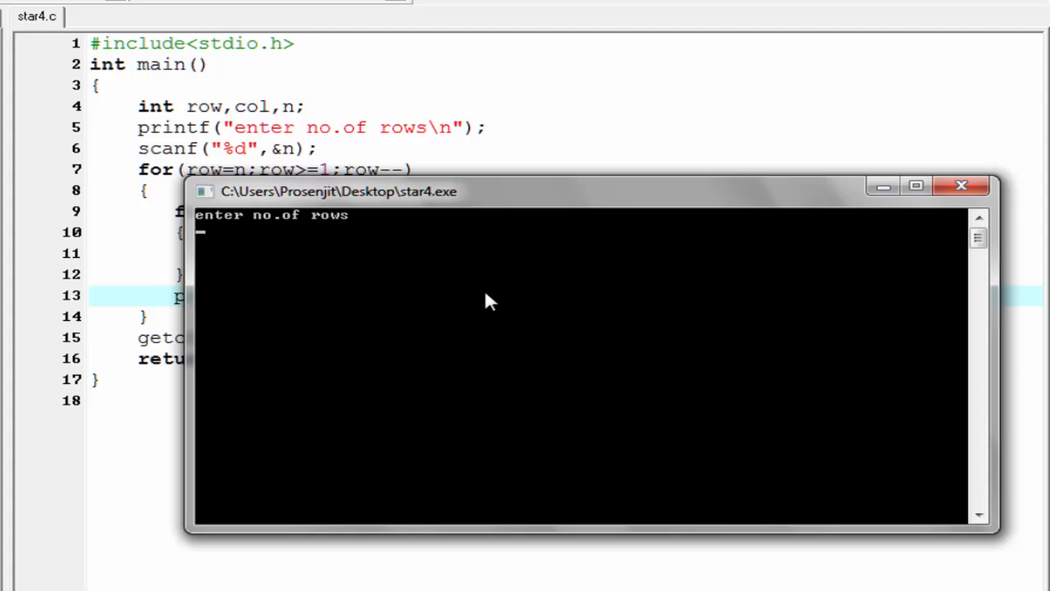
pyautogui.write('5')
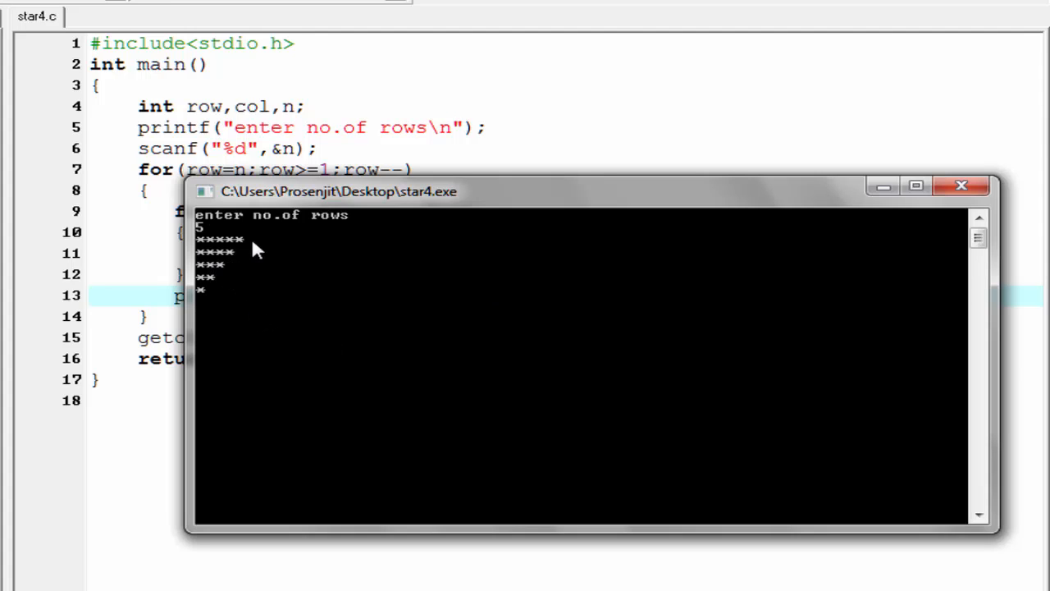
pyautogui.moveTo(233, 274)
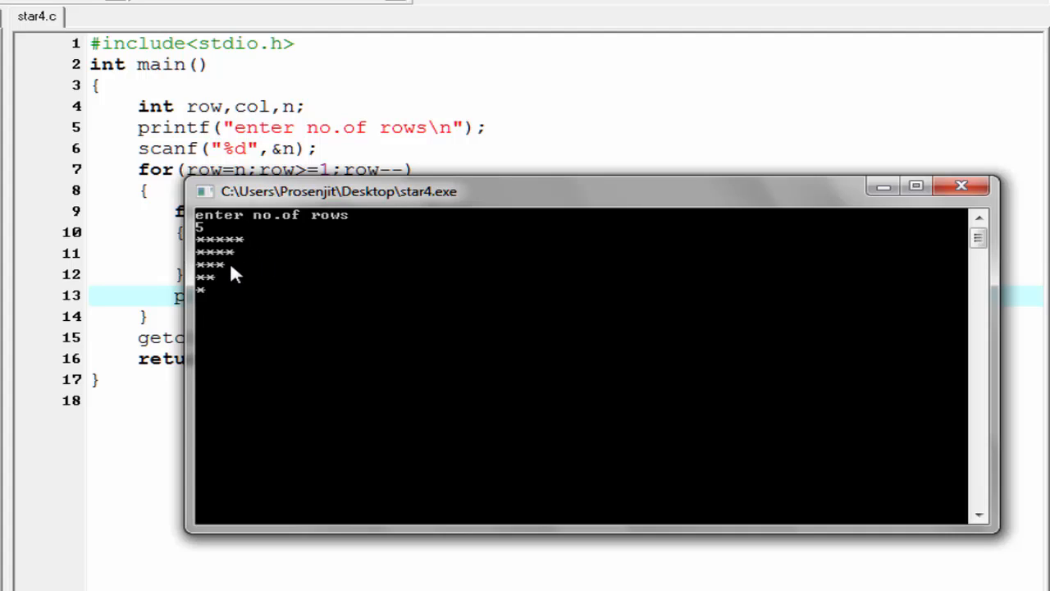
pyautogui.moveTo(209, 297)
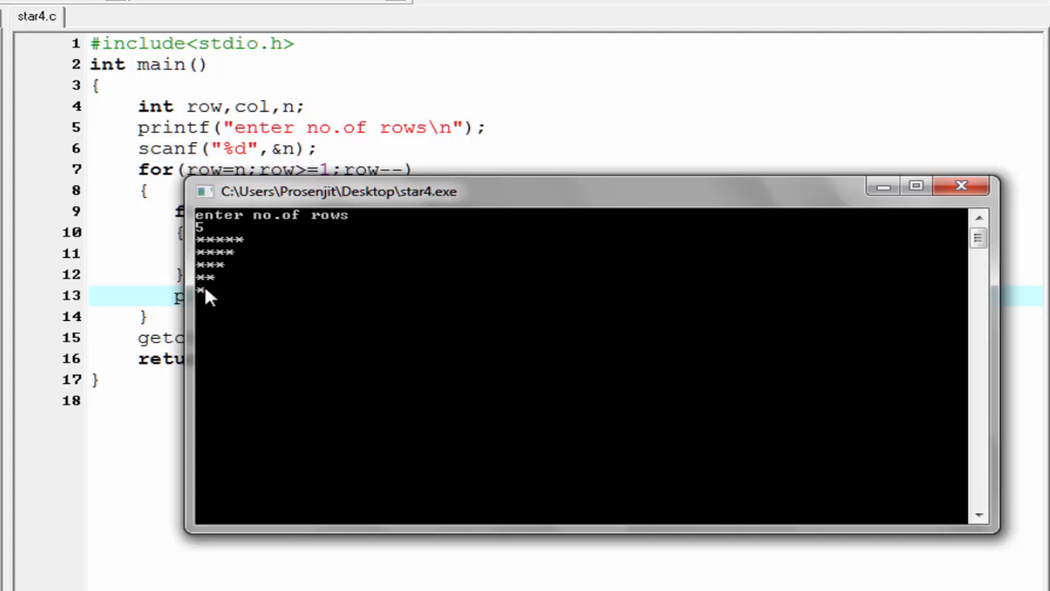
pyautogui.moveTo(825, 297)
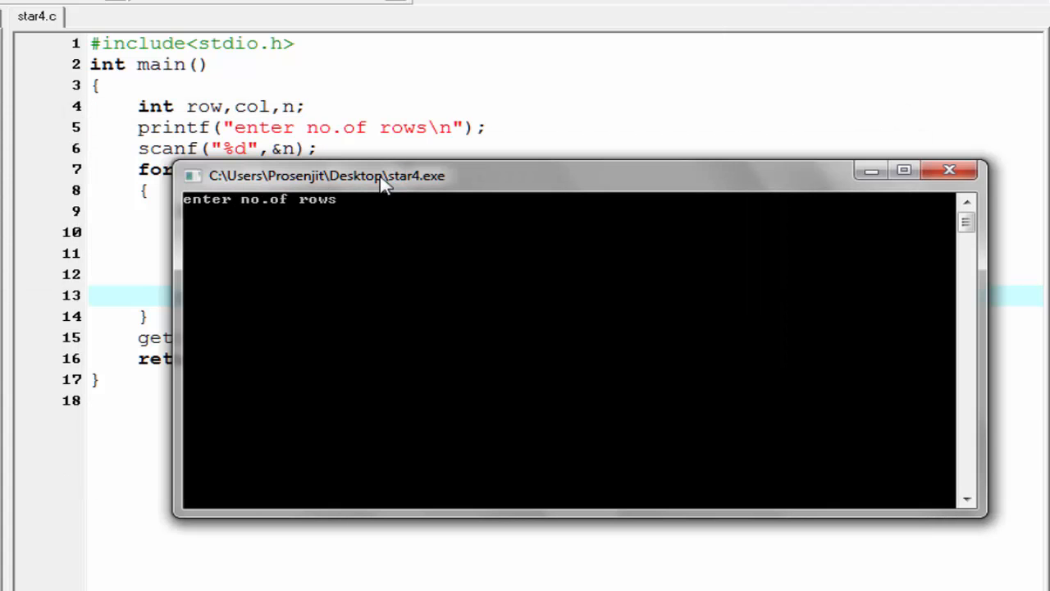
pyautogui.moveTo(375, 248)
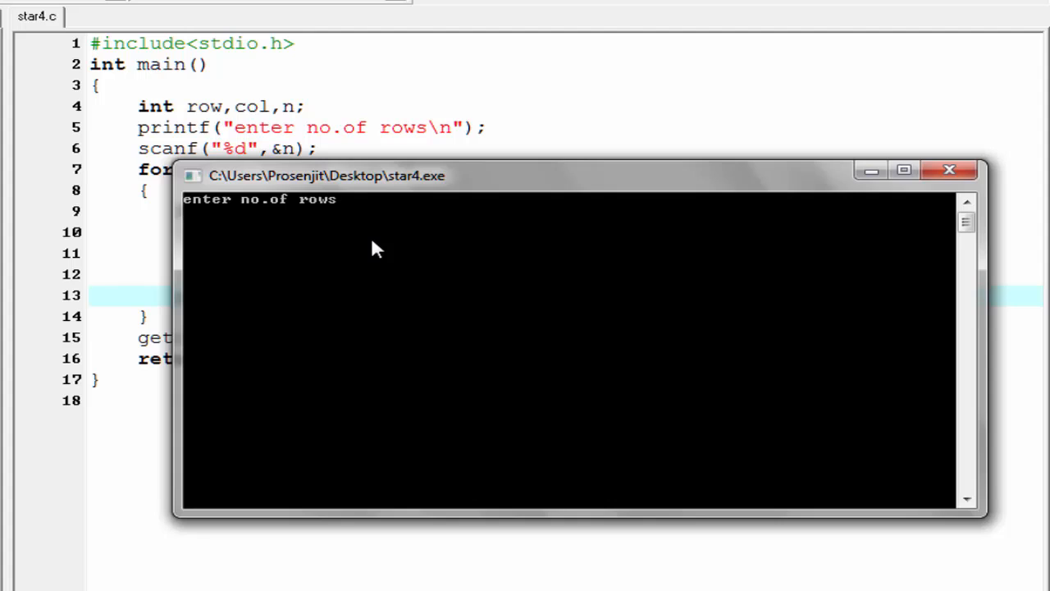
pyautogui.write('10')
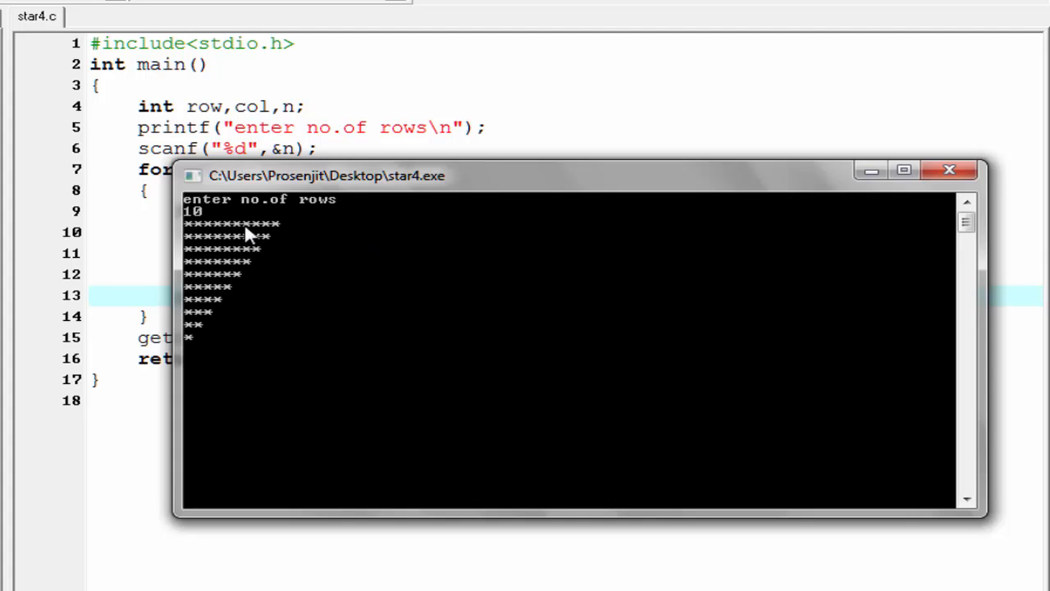
pyautogui.click(949, 170)
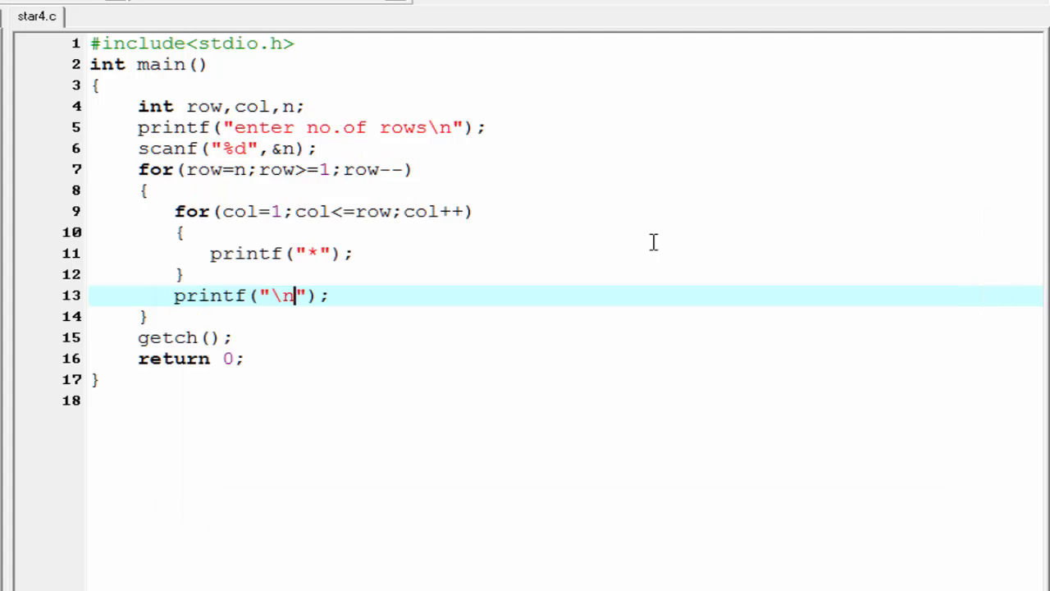